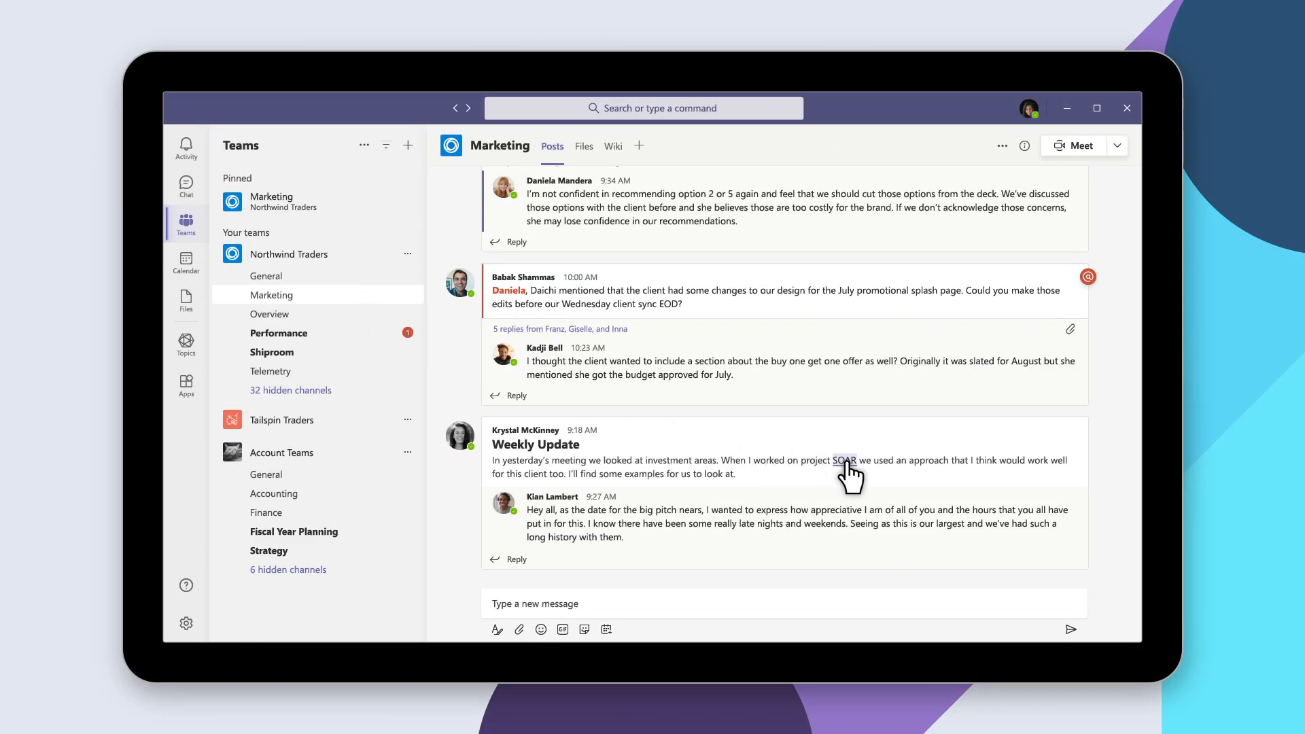
mouse_move(844, 461)
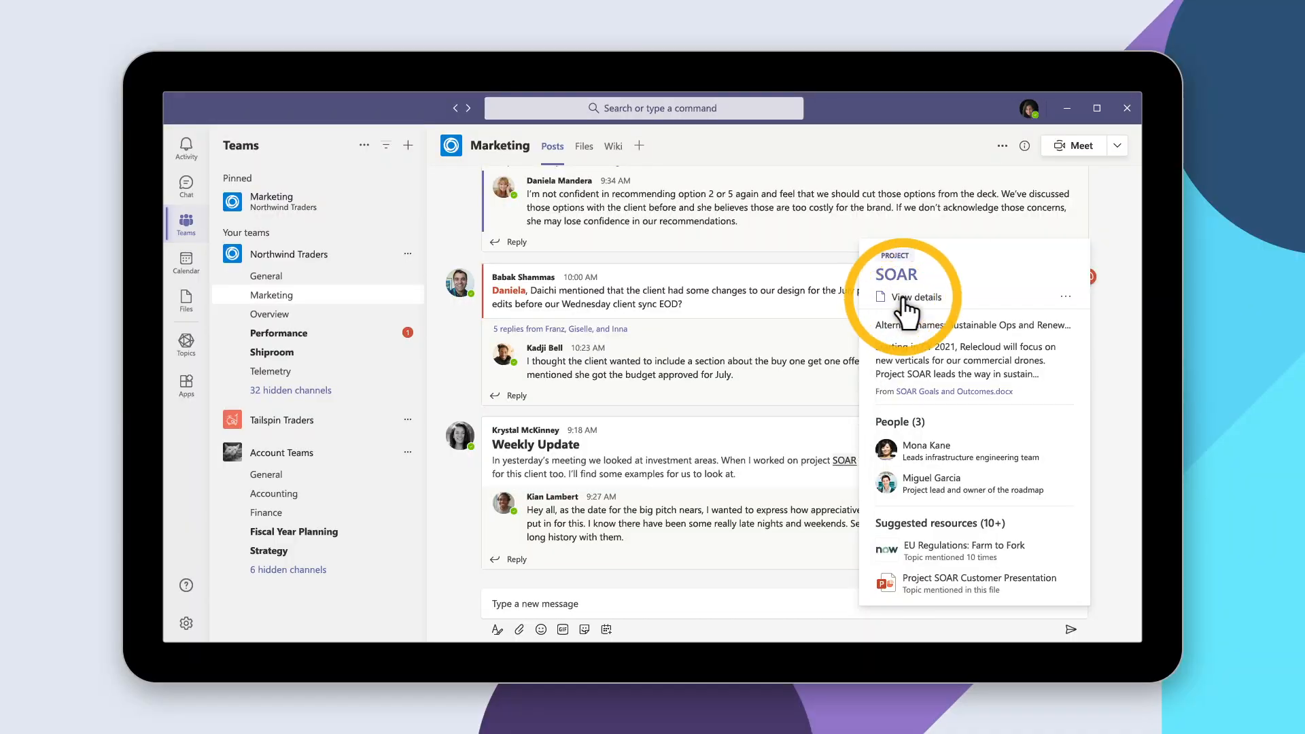
View SOAR topic details and scroll through Pinned people, Suggested people and Questions and answers.
left_click(910, 298)
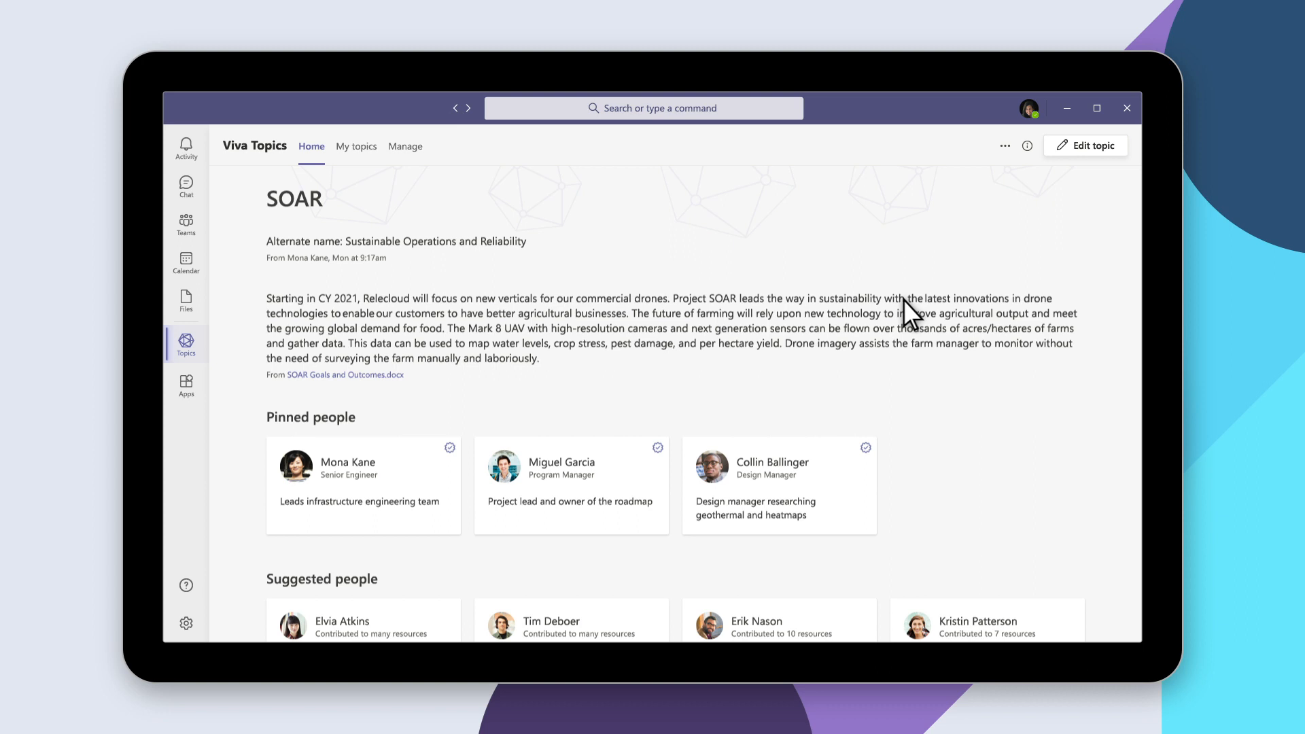
scroll("down", 3)
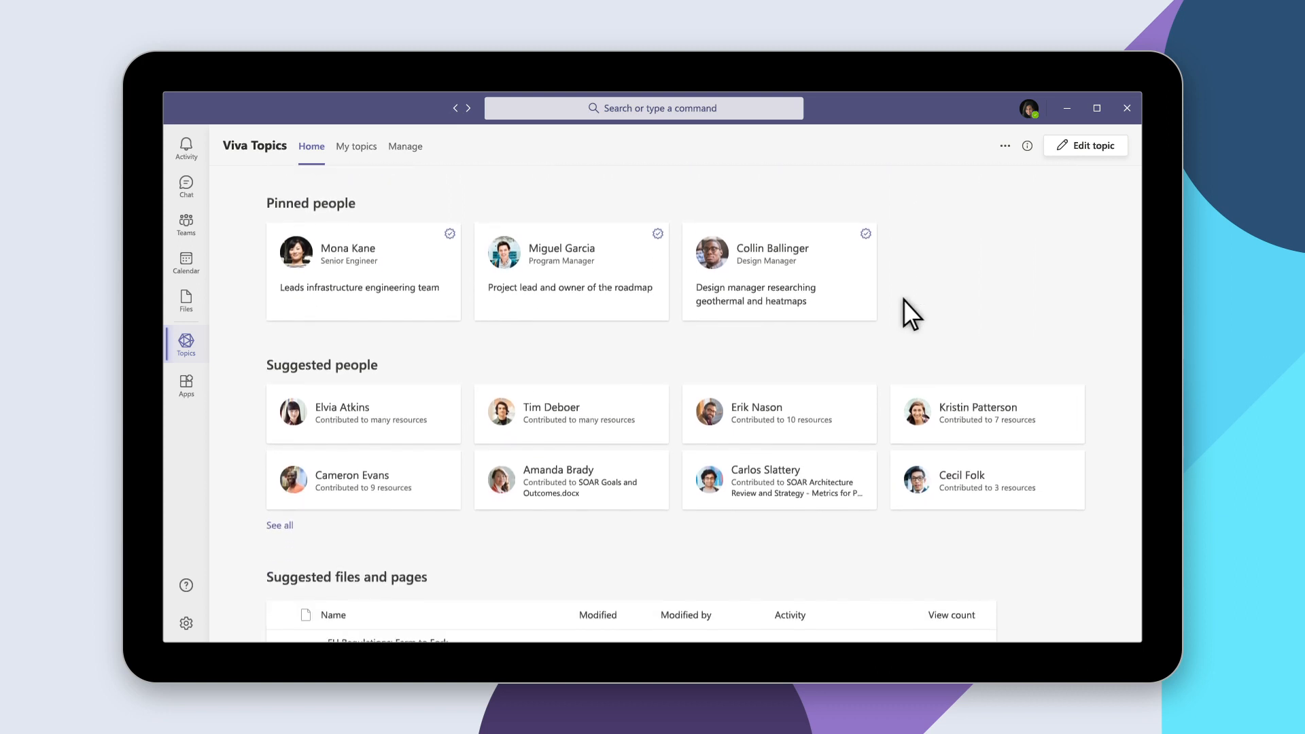
scroll("down", 3)
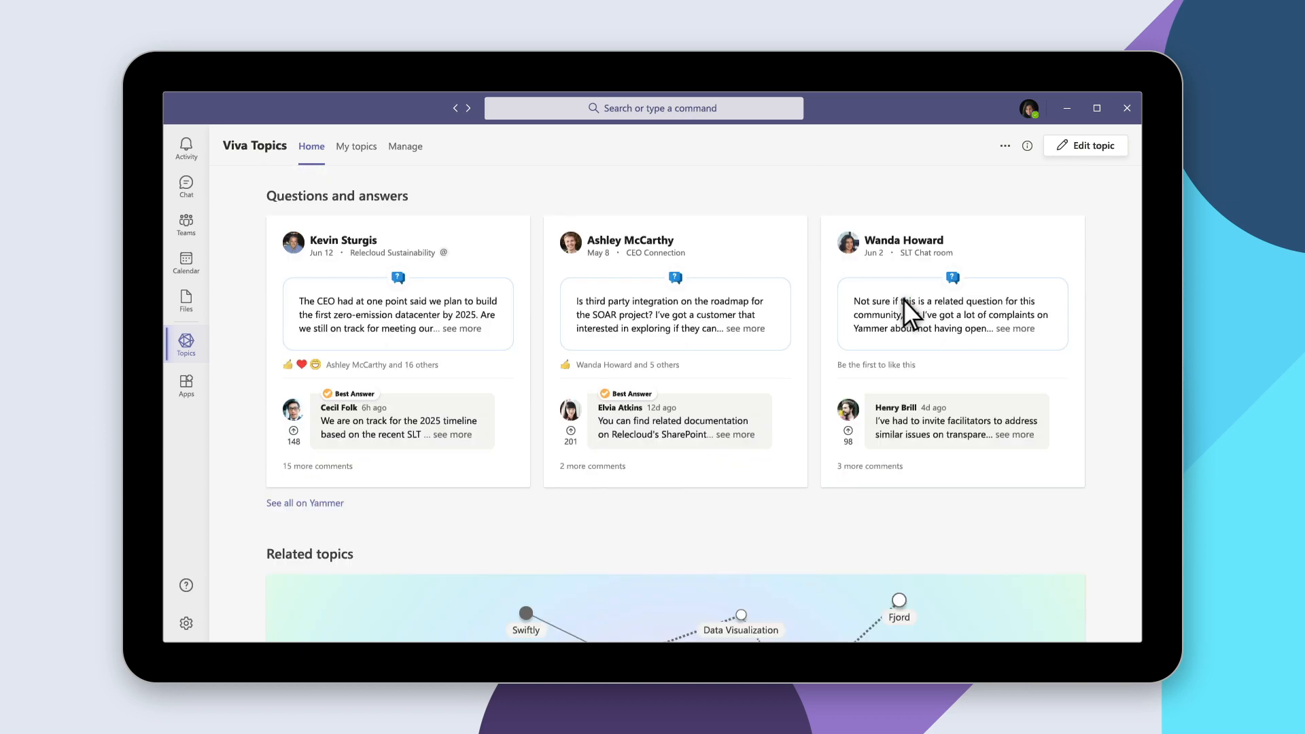
scroll("down", 3)
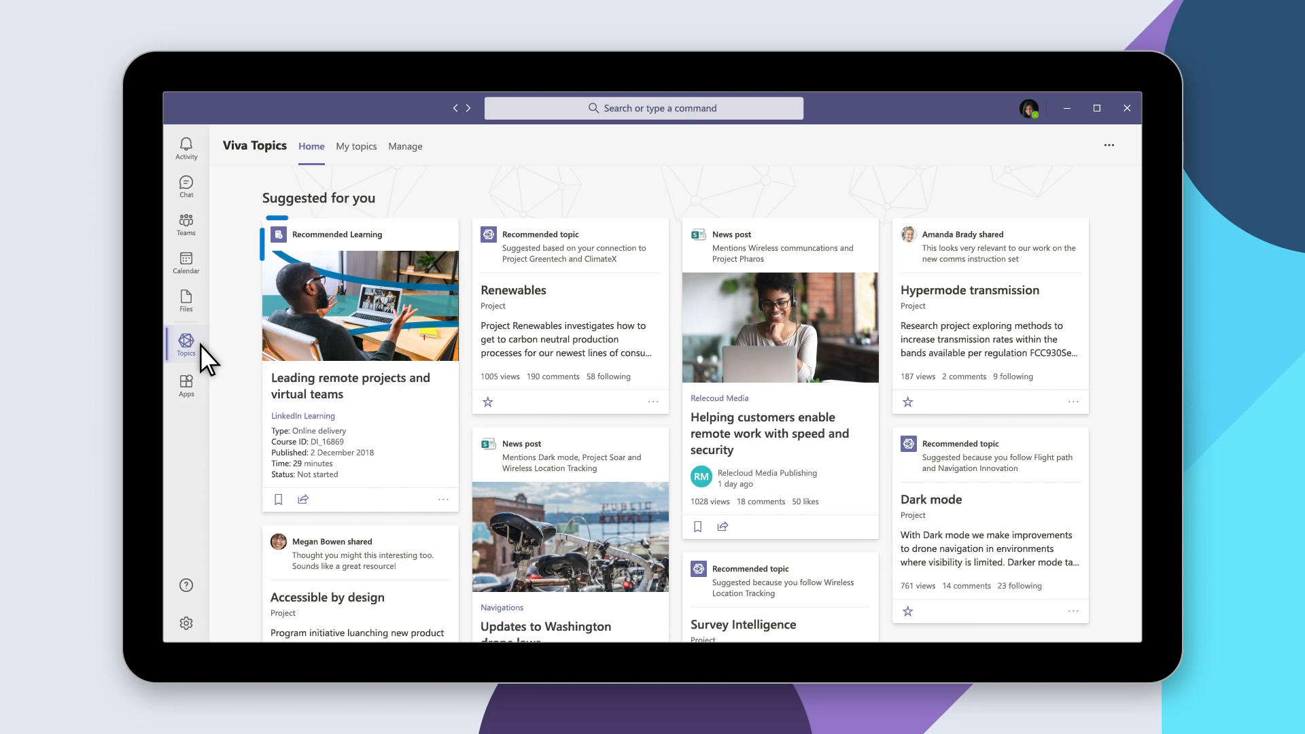
mouse_move(406, 158)
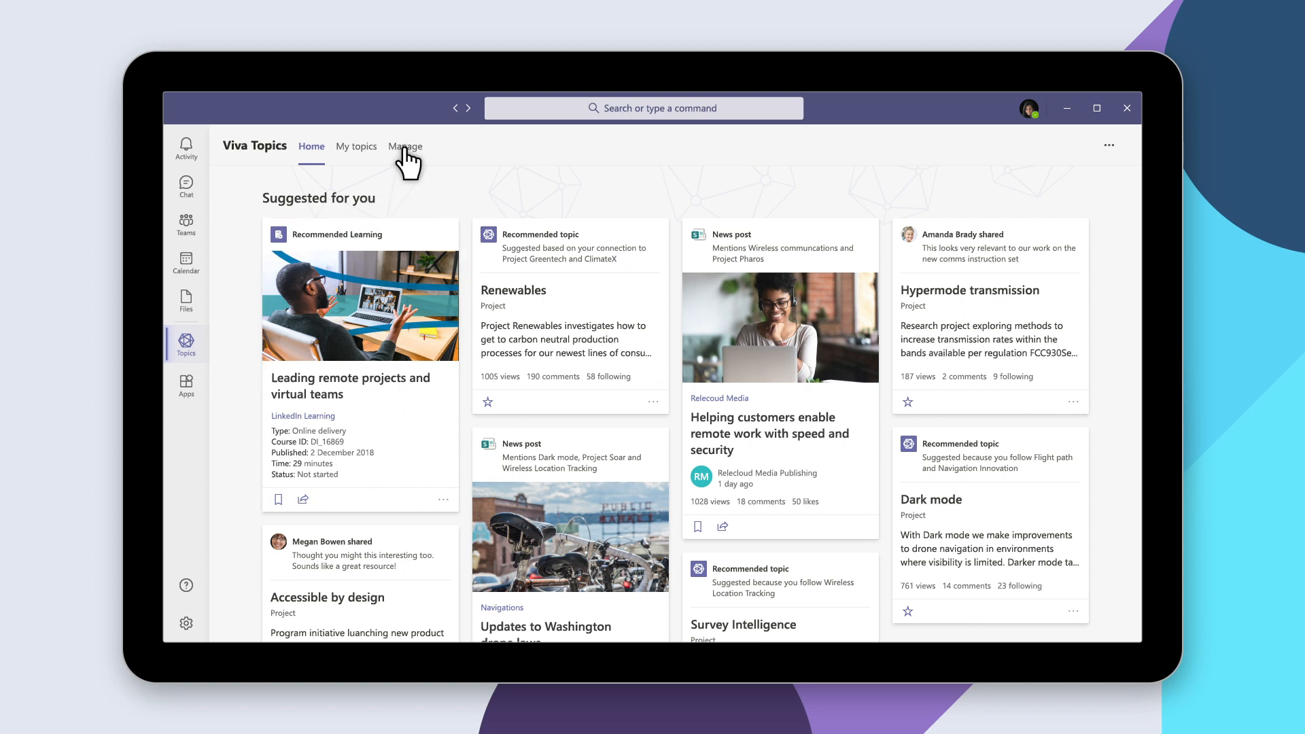
Switch from the Home feed to the Manage tab's Published topics dashboard.
left_click(405, 145)
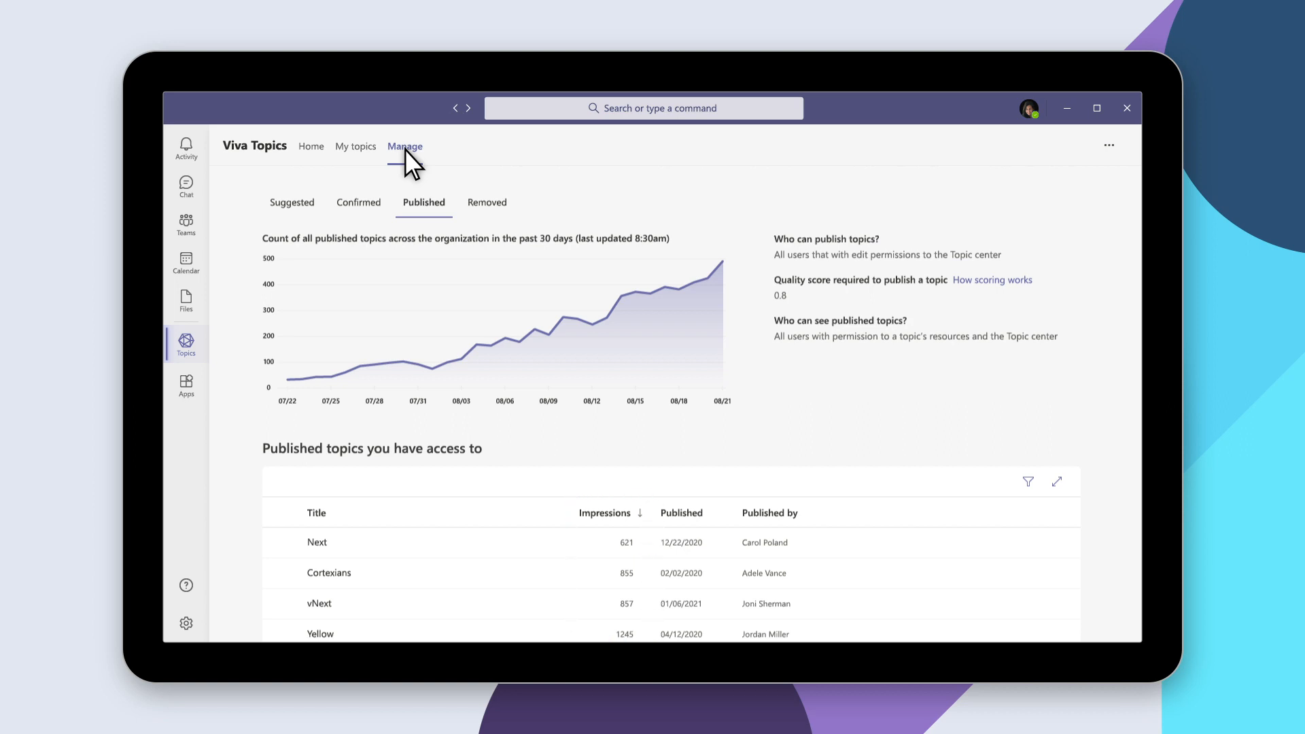
left_click(311, 147)
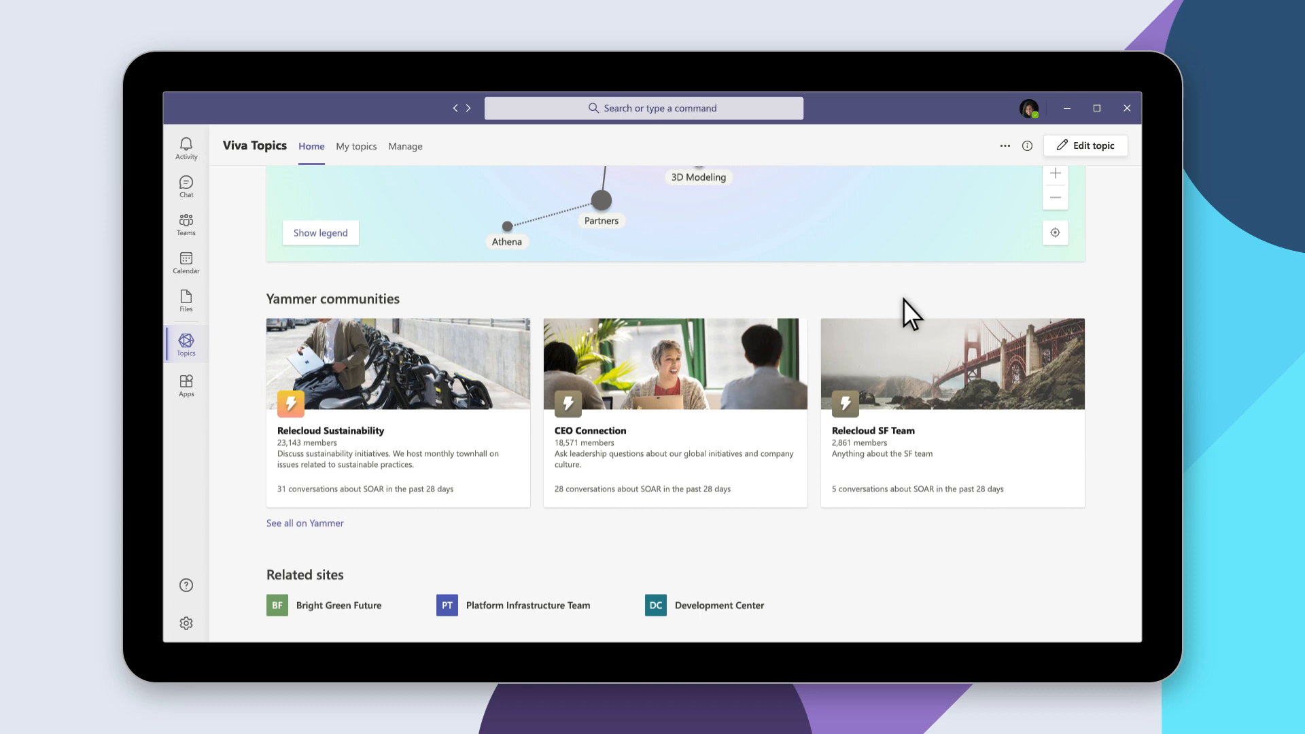
Scroll the SOAR topic page through Yammer communities, Related sites and Suggested files and pages.
scroll("down", 3)
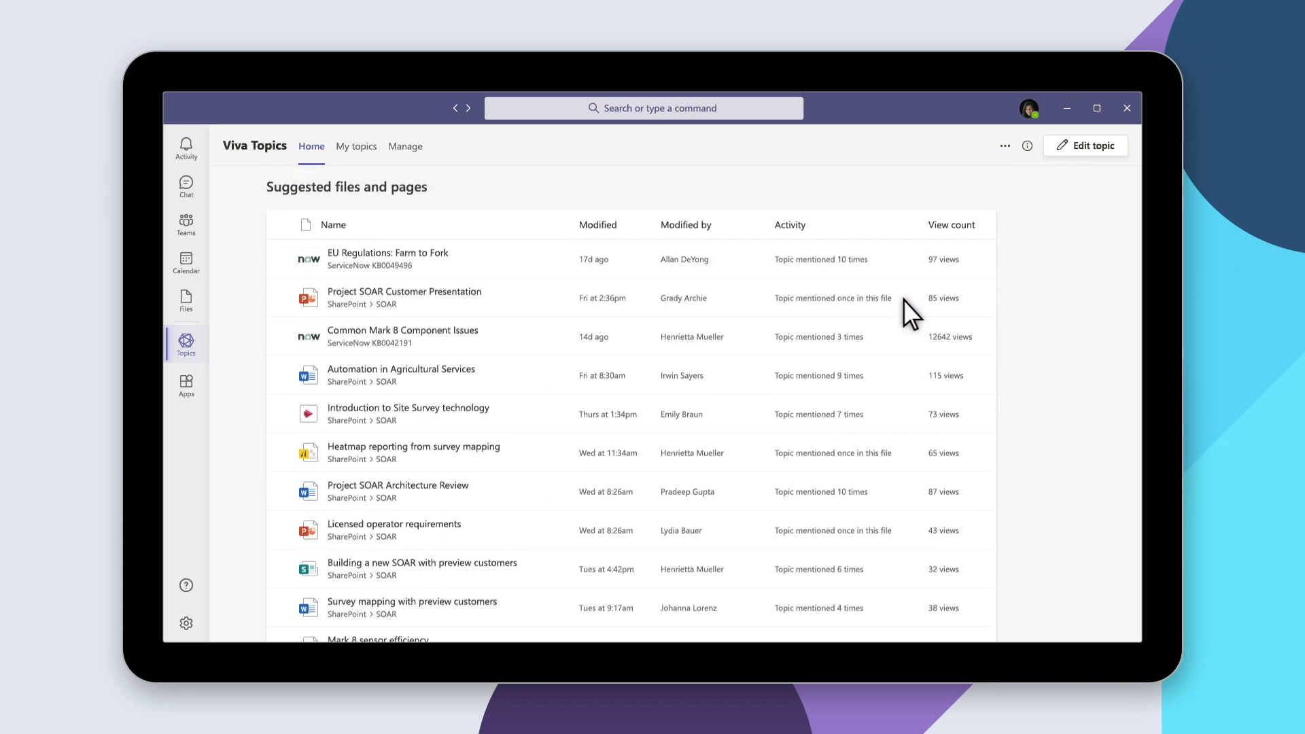
scroll("down", 3)
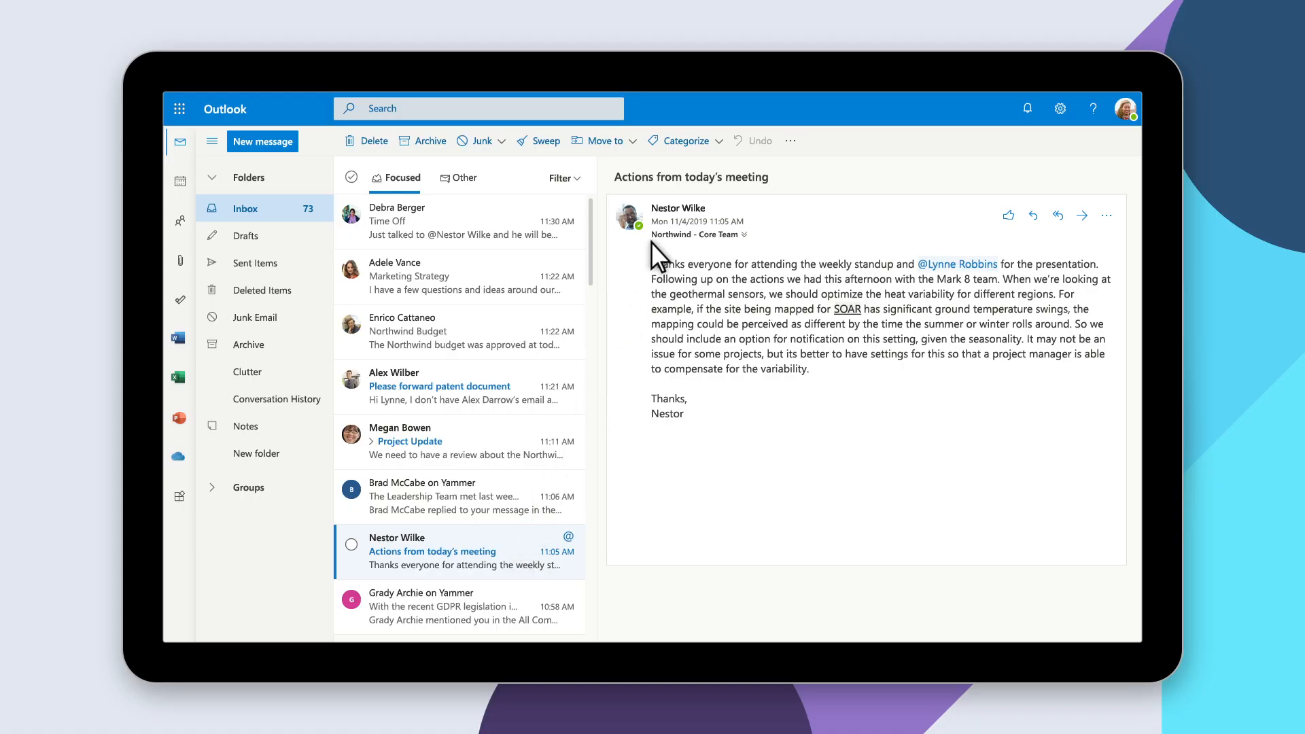
Show the email sender's profile card and follow its Mark 8 topic link.
left_click(630, 218)
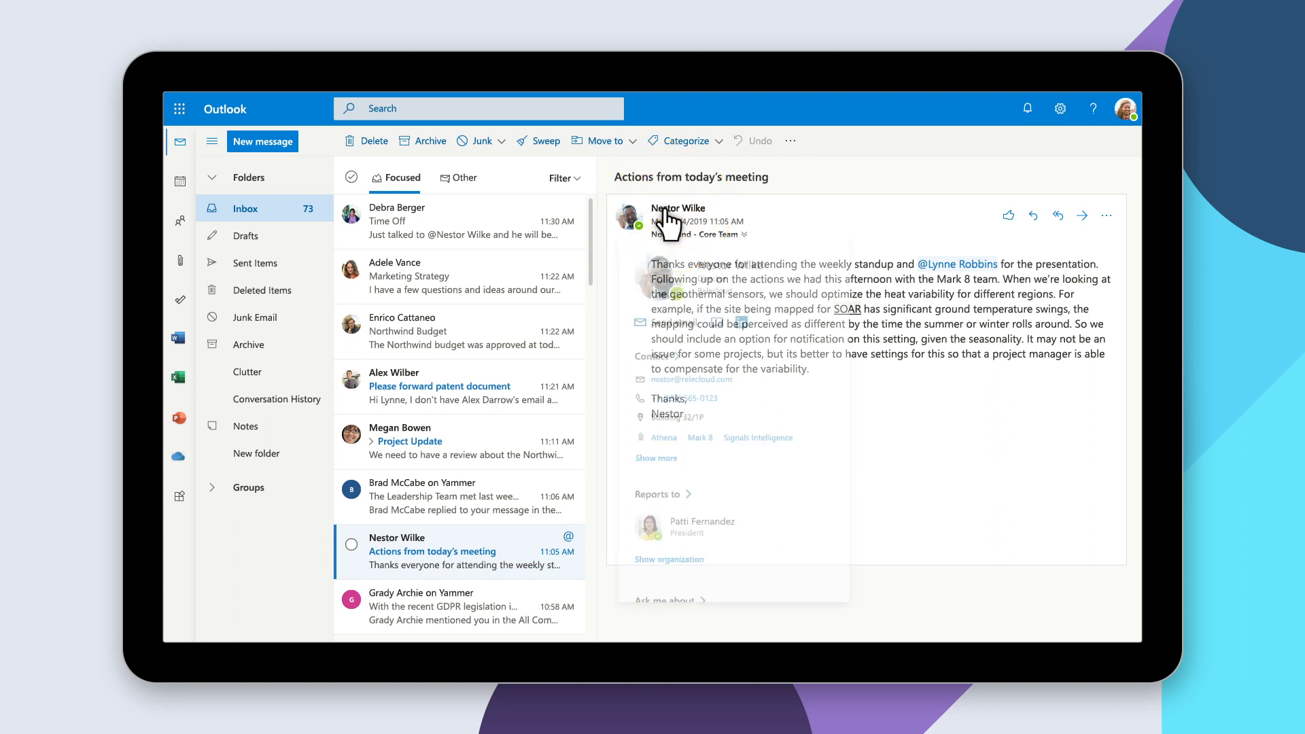
left_click(677, 206)
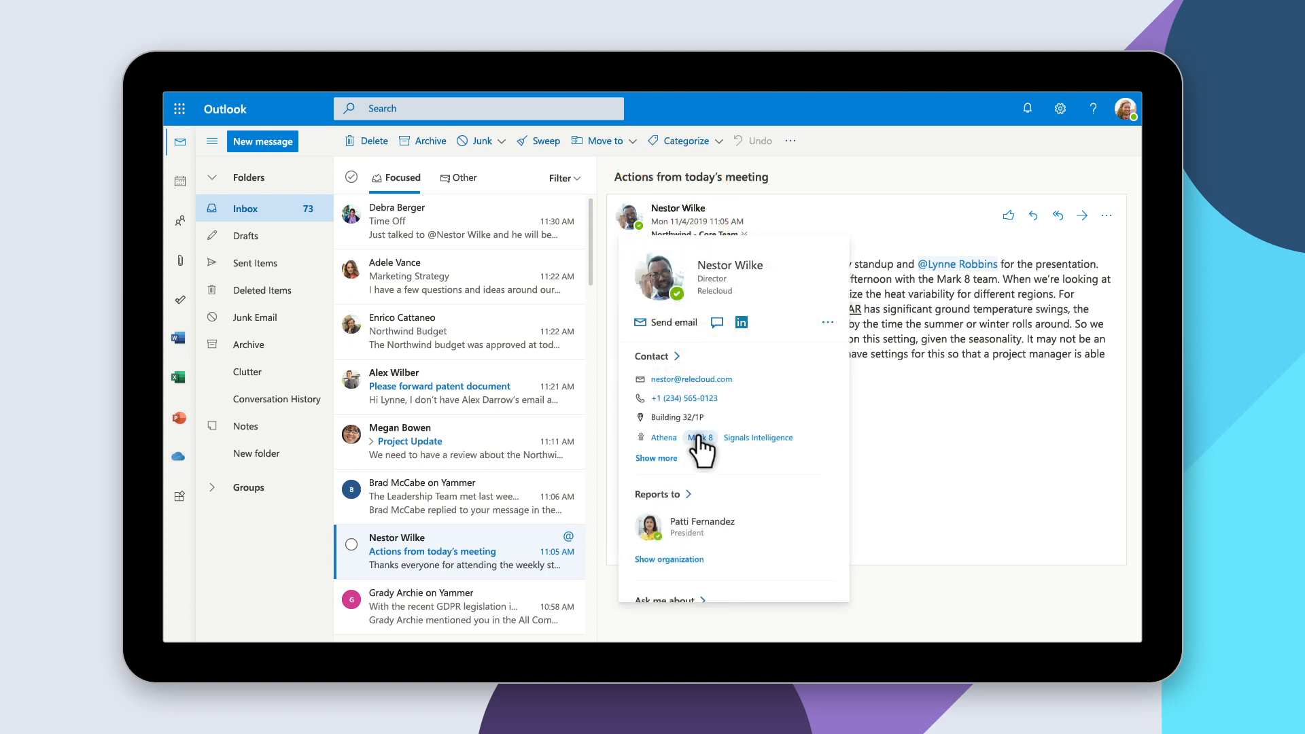
left_click(701, 437)
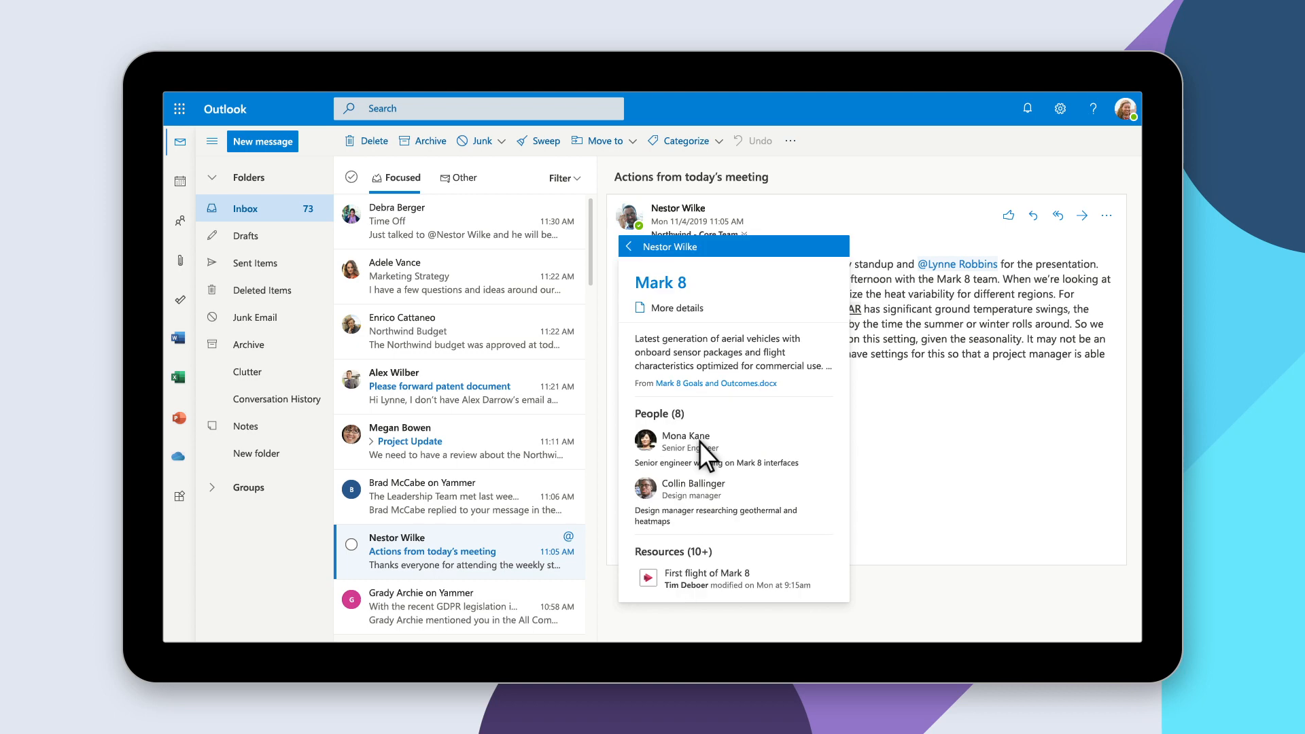